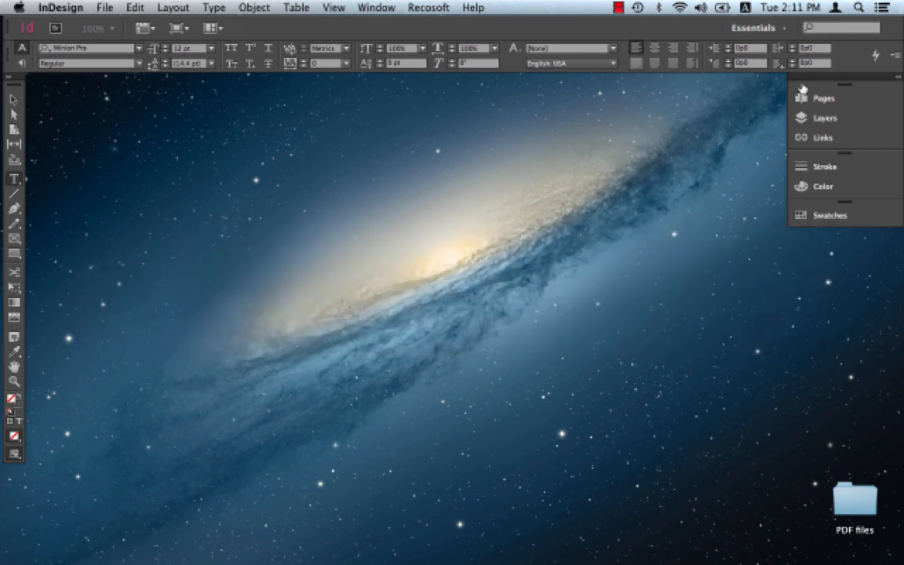
pyautogui.moveTo(531, 6)
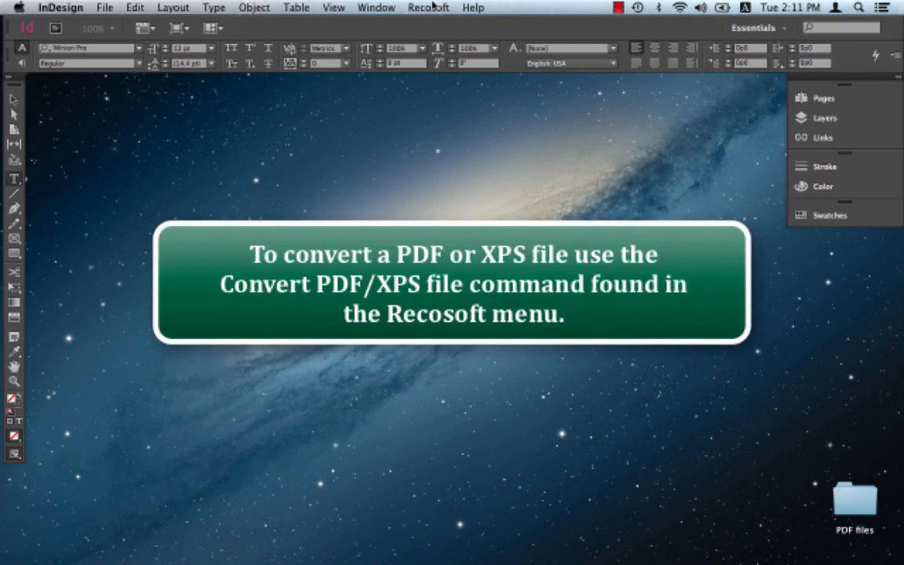
# Step: Start a PDF2ID conversion from the Recosoft menu and select Clipping Path.pdf
pyautogui.click(427, 6)
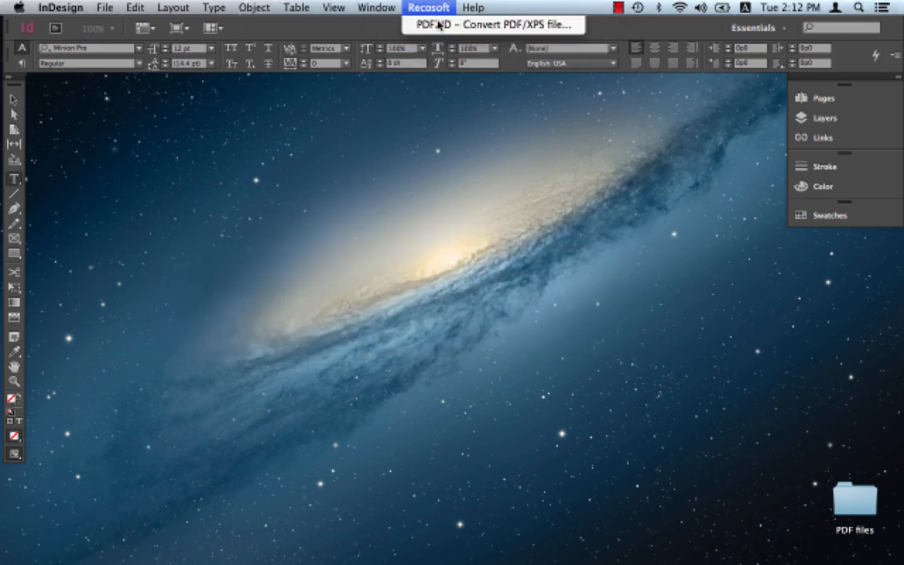
pyautogui.click(492, 25)
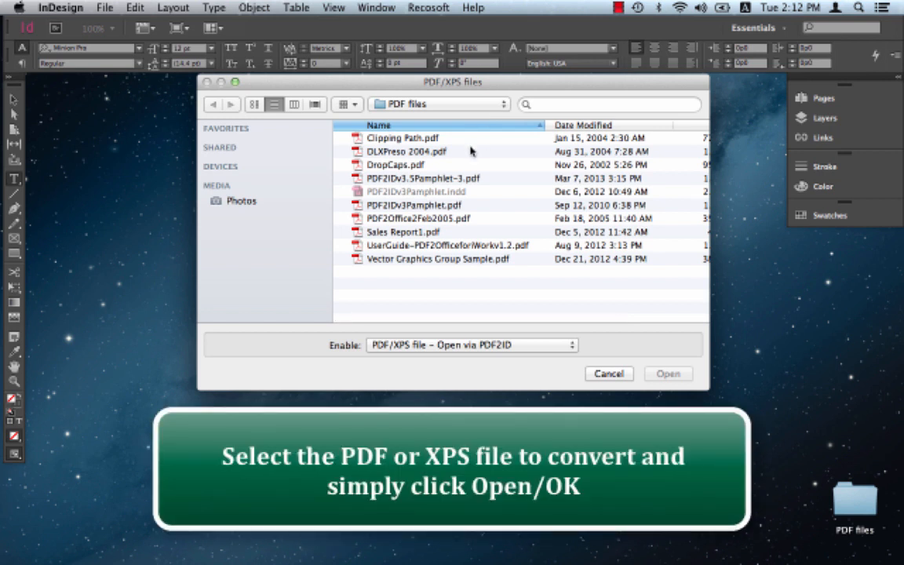
pyautogui.click(401, 138)
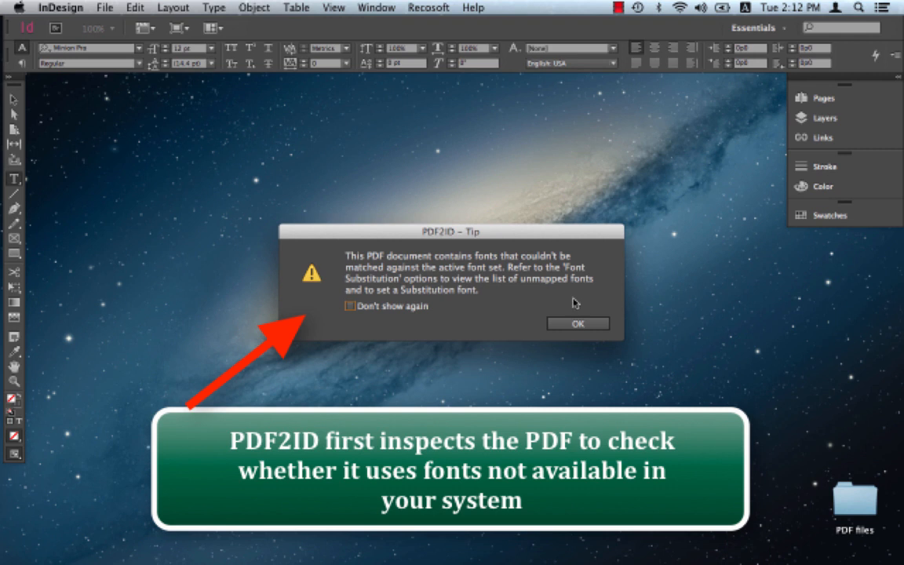
pyautogui.moveTo(571, 276)
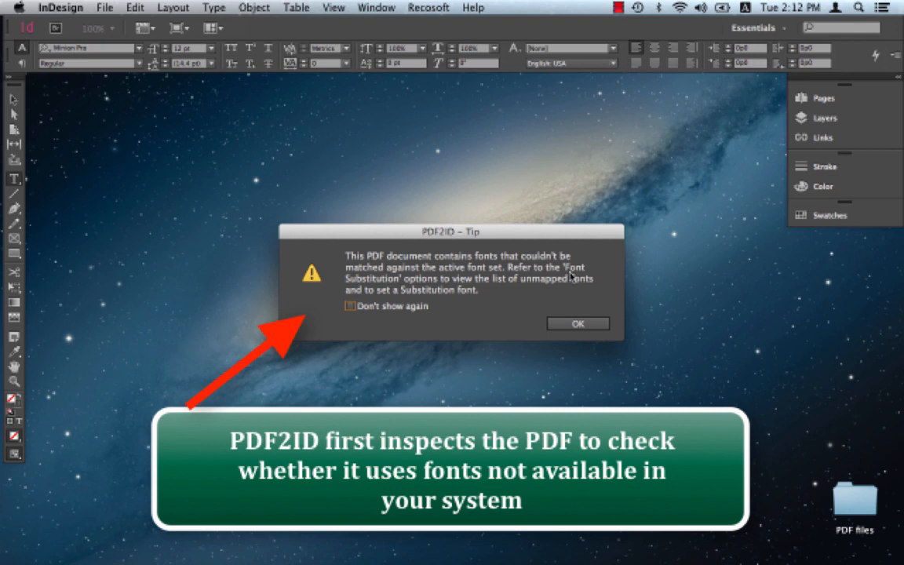
# Step: Open the chosen PDF for conversion and review the font-mismatch notice
pyautogui.moveTo(452, 232); pyautogui.dragTo(462, 168)
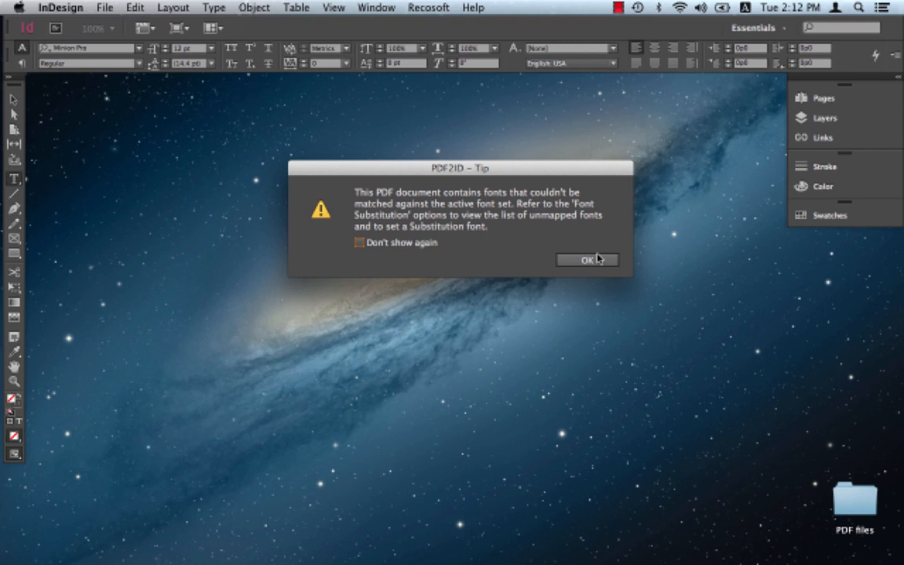
# Step: Acknowledge the unmatched-fonts notice to reach the Conversion Options
pyautogui.click(587, 261)
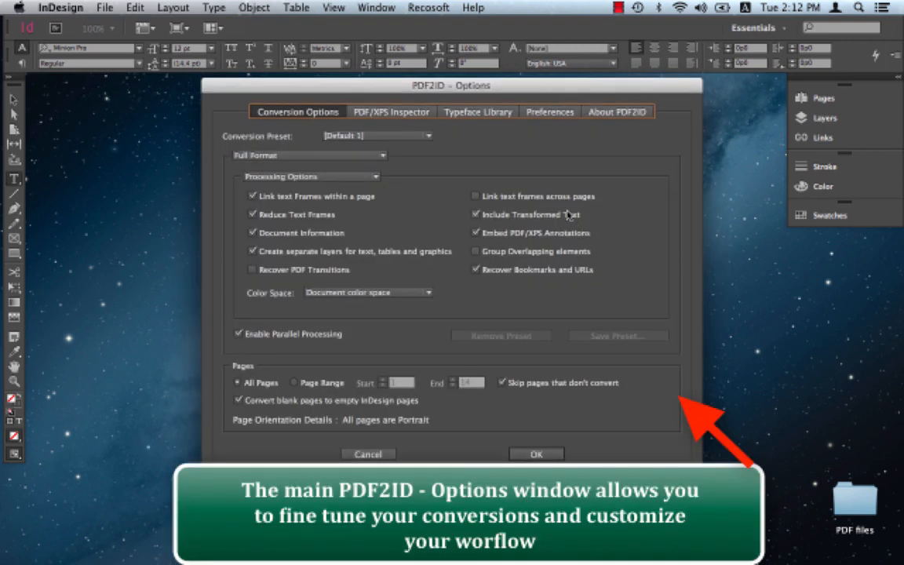
pyautogui.moveTo(543, 237)
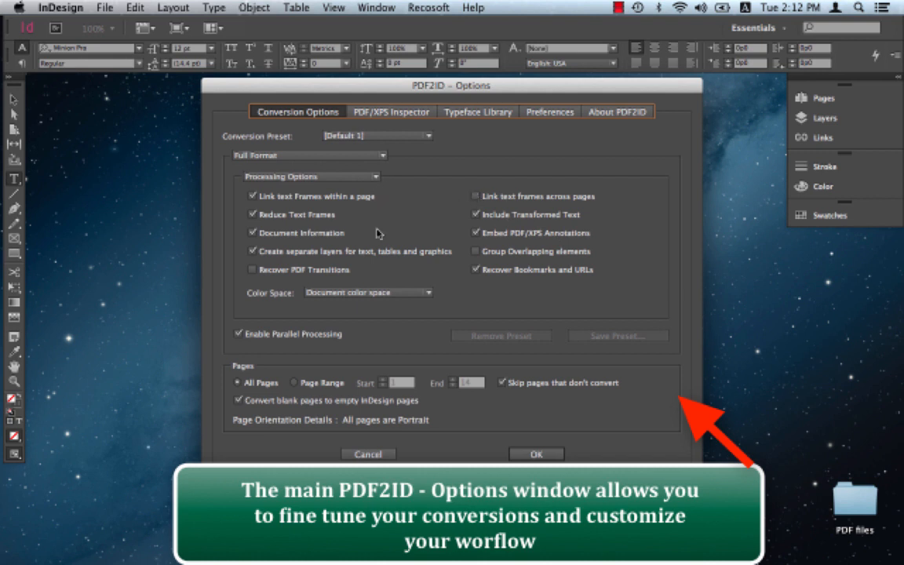
pyautogui.moveTo(439, 164)
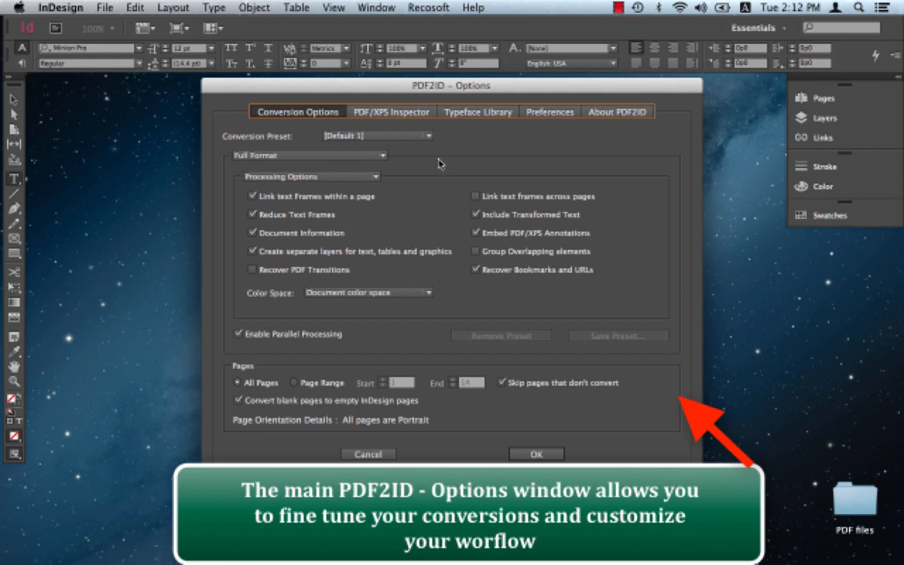
pyautogui.moveTo(470, 228)
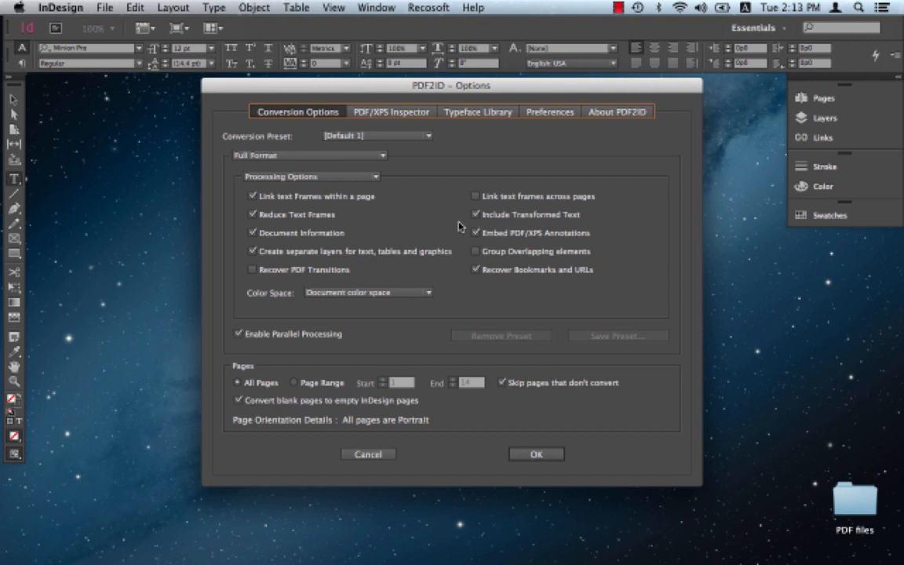
pyautogui.moveTo(395, 201)
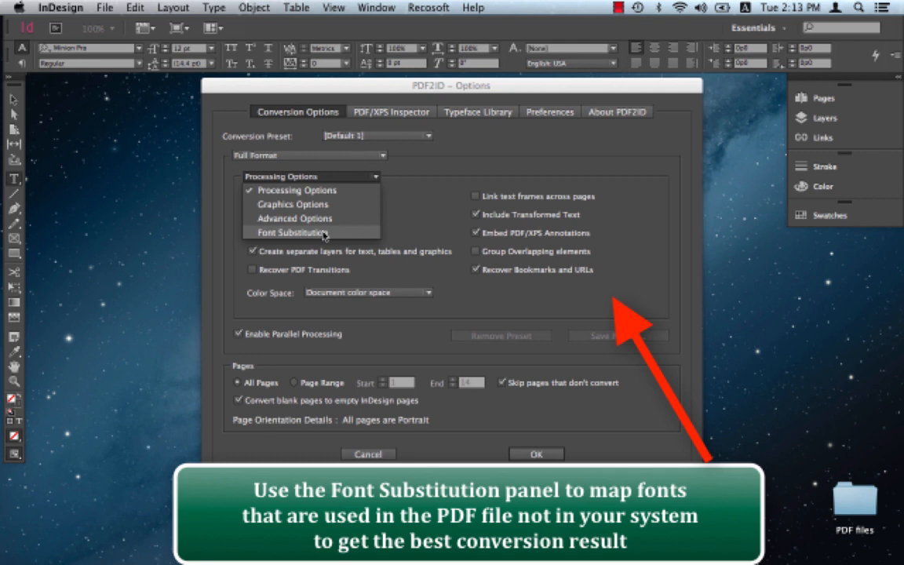
# Step: Map the unmatched Minion-Regular font to Minion Pro via Font Substitution and run the conversion
pyautogui.click(292, 232)
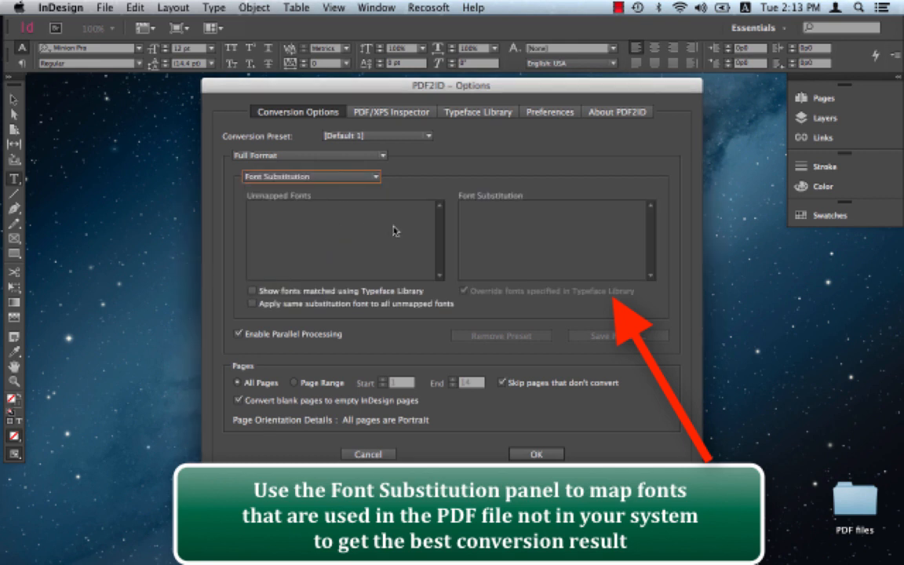
pyautogui.moveTo(330, 294)
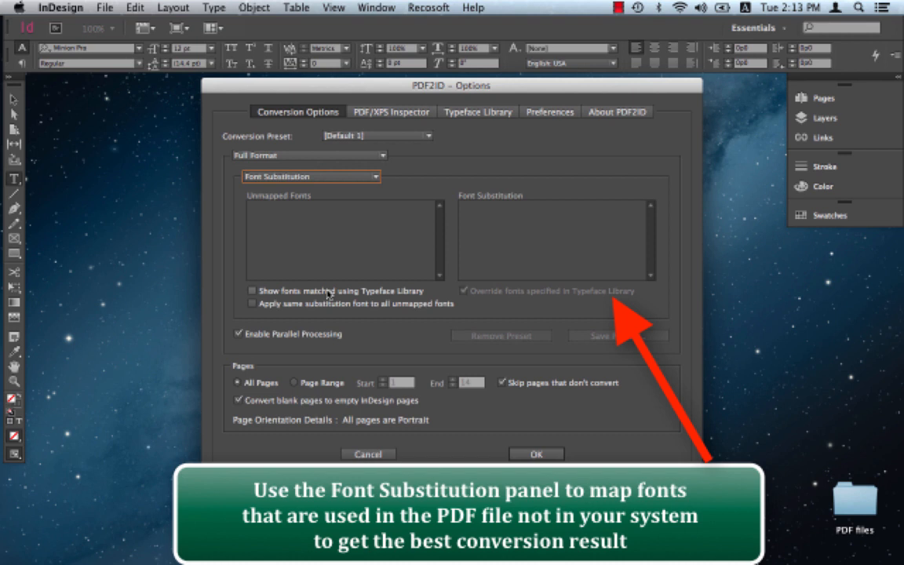
pyautogui.click(251, 291)
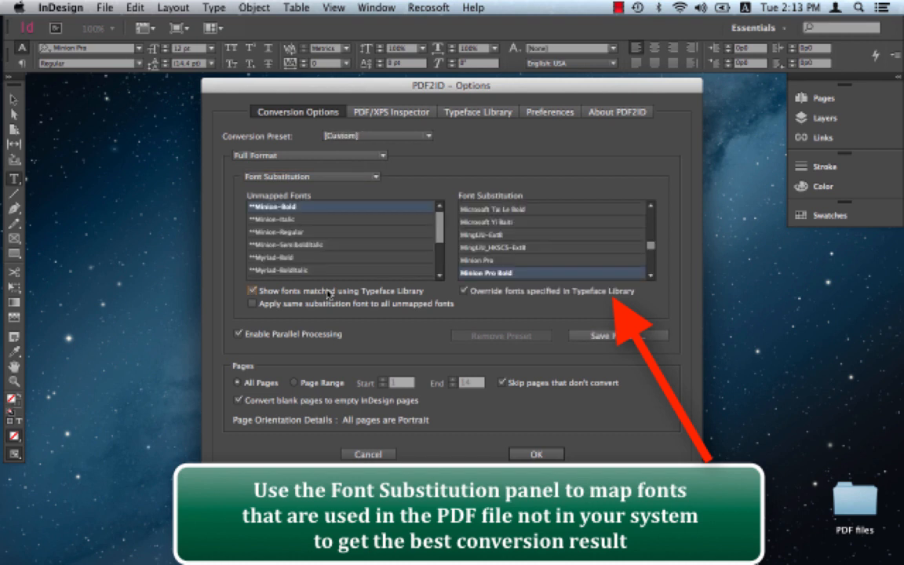
pyautogui.moveTo(358, 220)
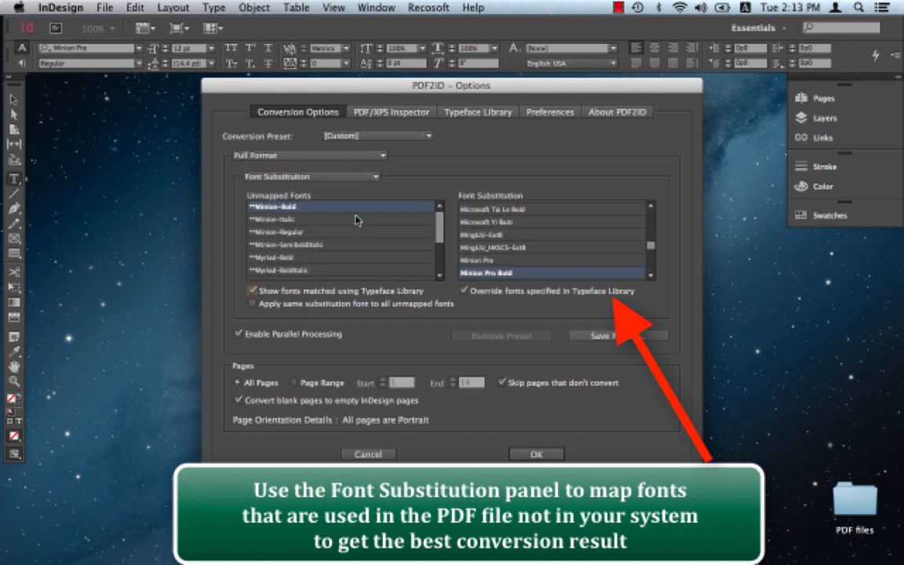
pyautogui.click(273, 219)
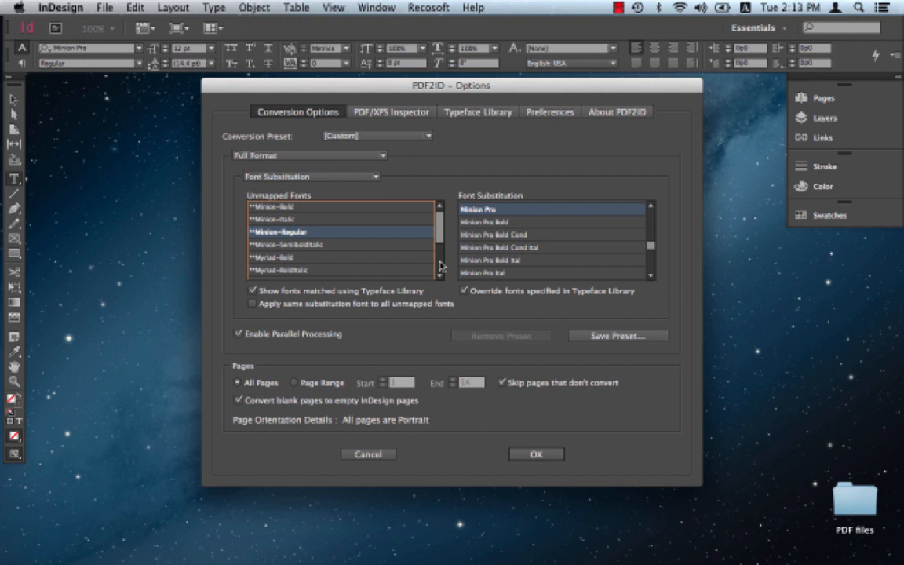
pyautogui.moveTo(558, 428)
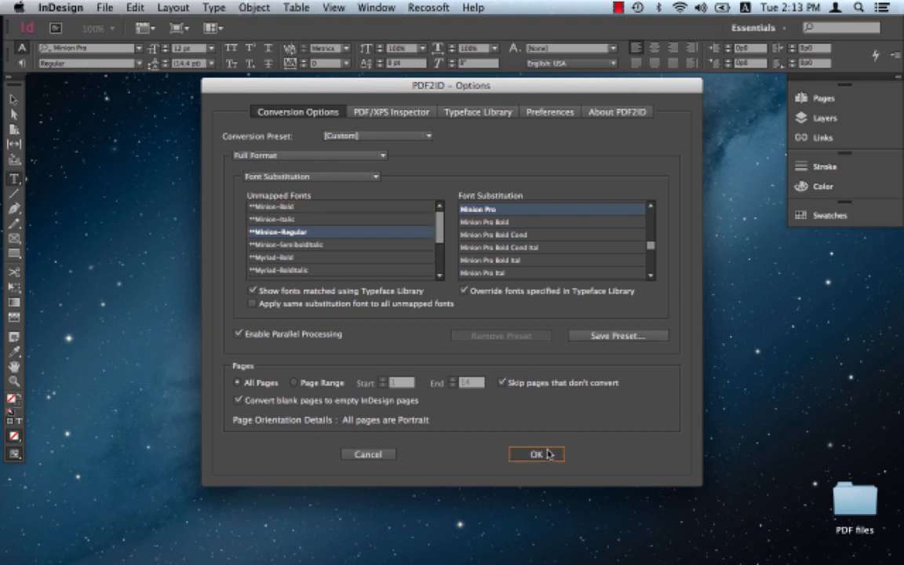
pyautogui.click(537, 456)
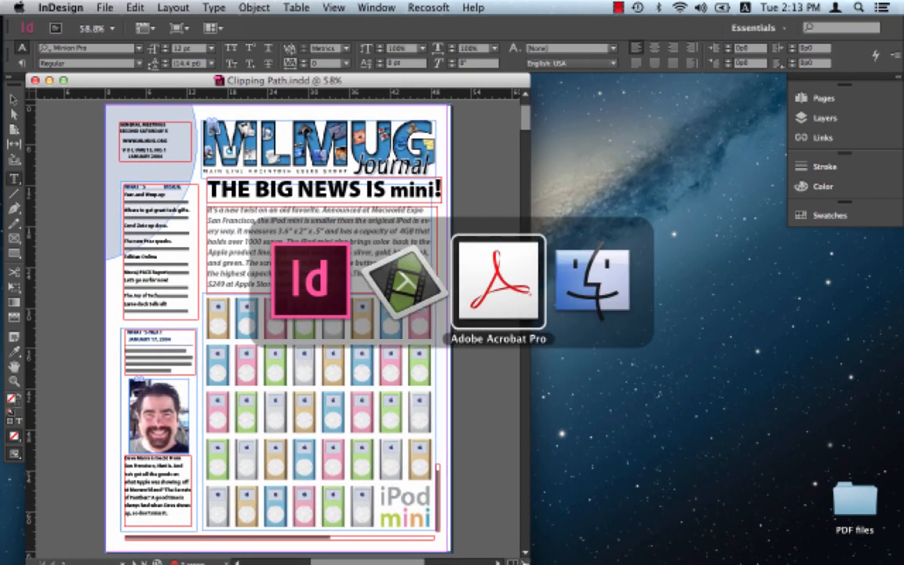
# Step: Bring up the original PDF in Acrobat beside the converted Clipping Path.indd front page
pyautogui.click(499, 279)
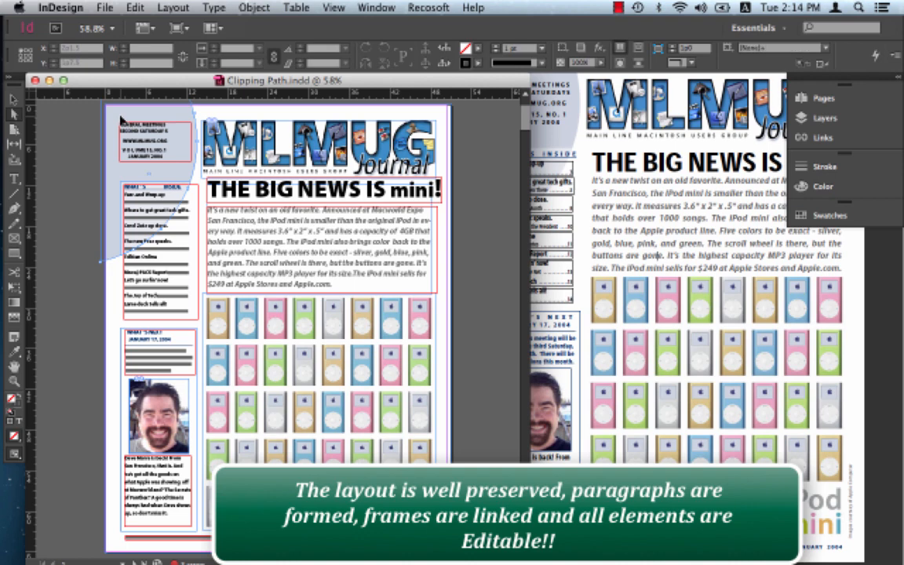
pyautogui.click(149, 141)
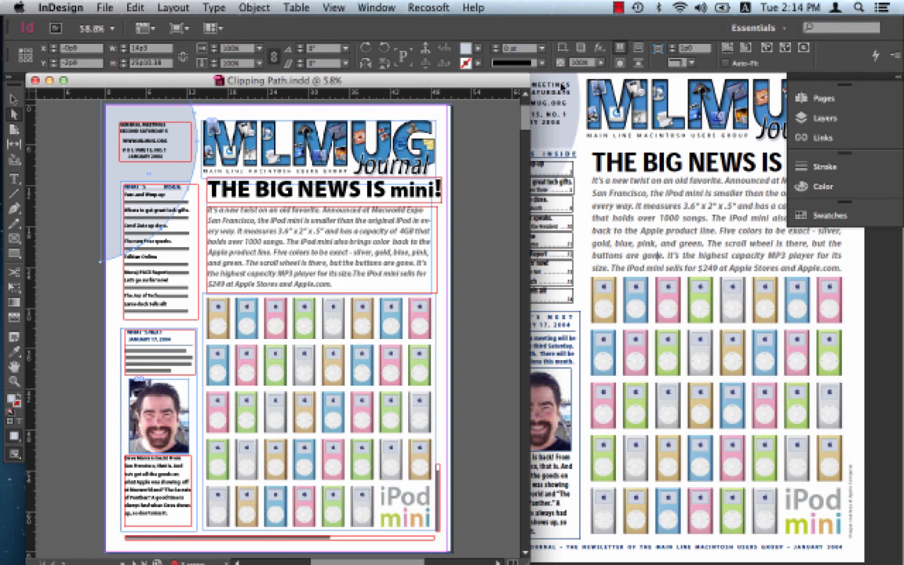
# Step: Move both the InDesign document and the PDF down to the I, EDITOR page
pyautogui.scroll(-3)
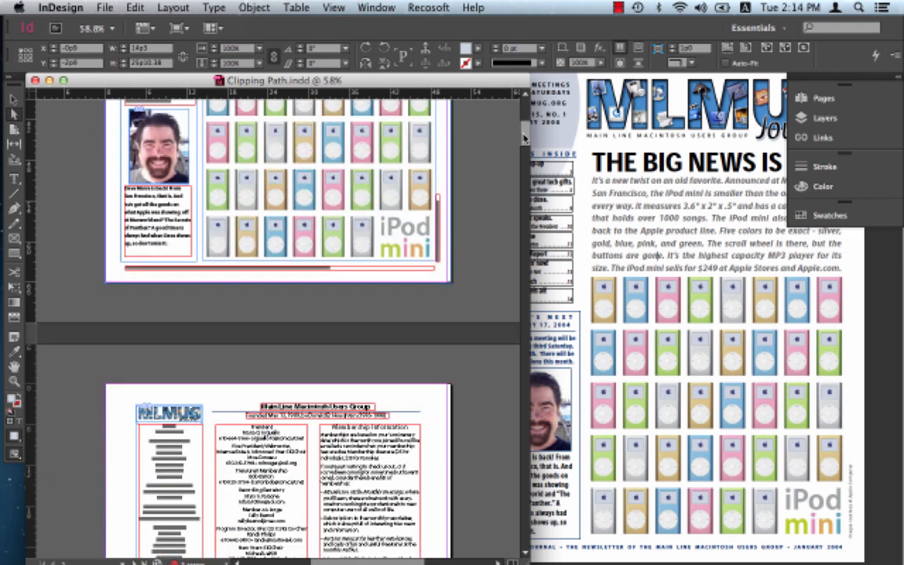
pyautogui.scroll(-3)
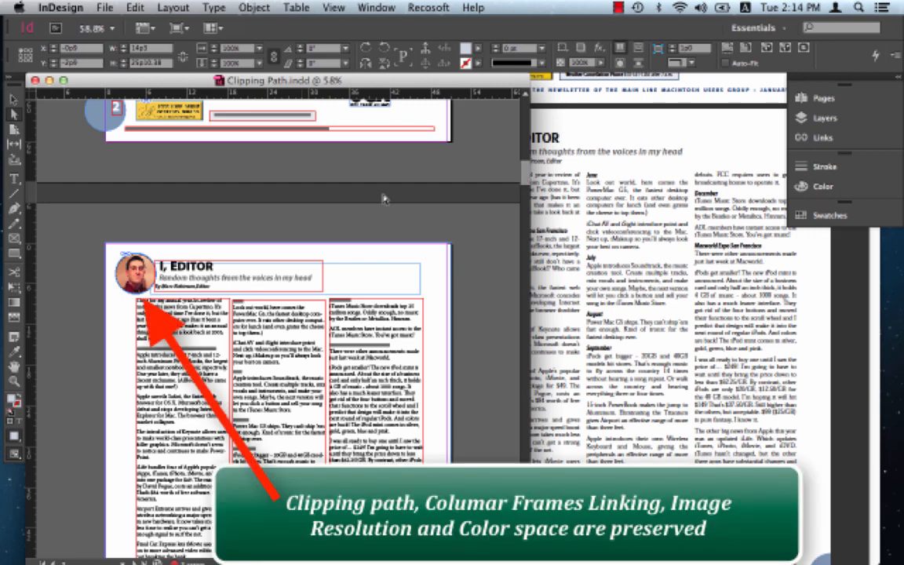
pyautogui.click(135, 273)
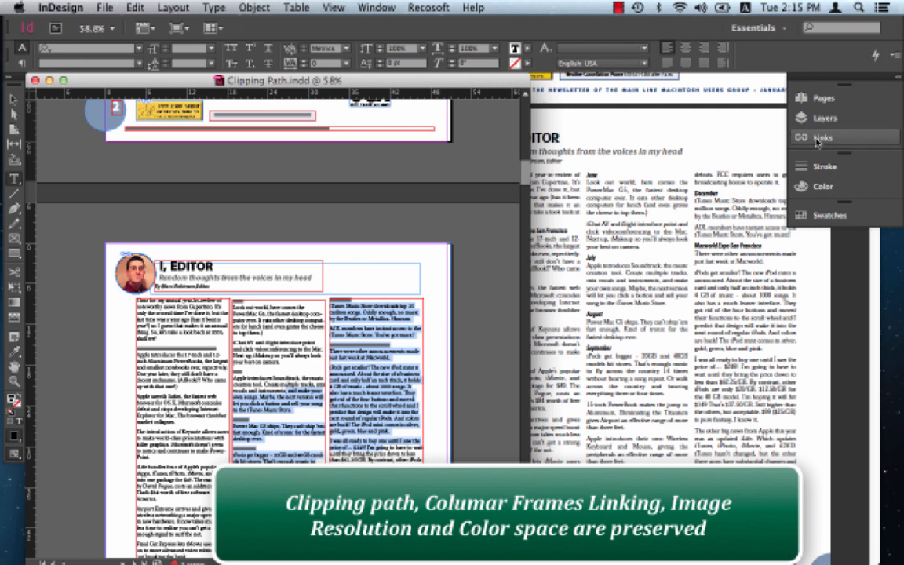
# Step: Show the Links panel and view one image's TIFF format, RGB colour space and PPI details
pyautogui.click(822, 138)
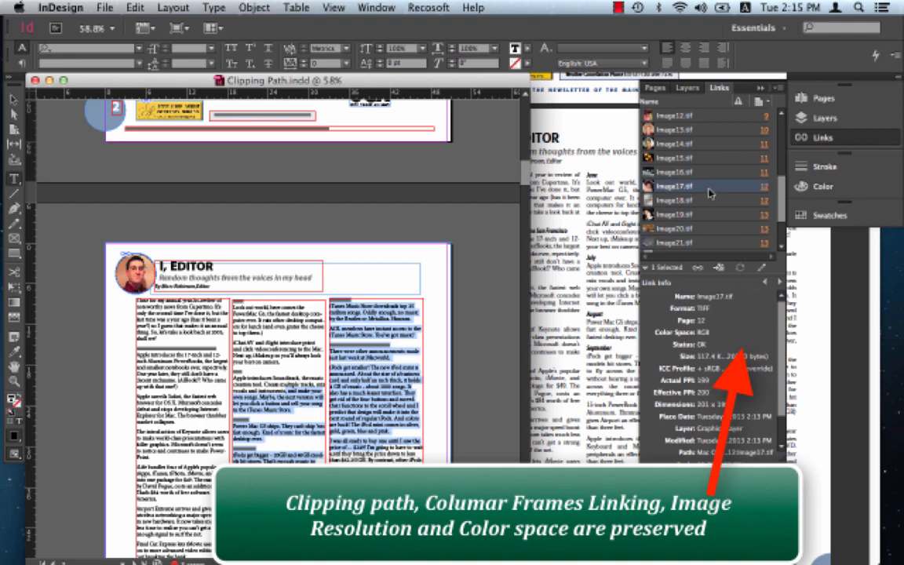
pyautogui.click(675, 171)
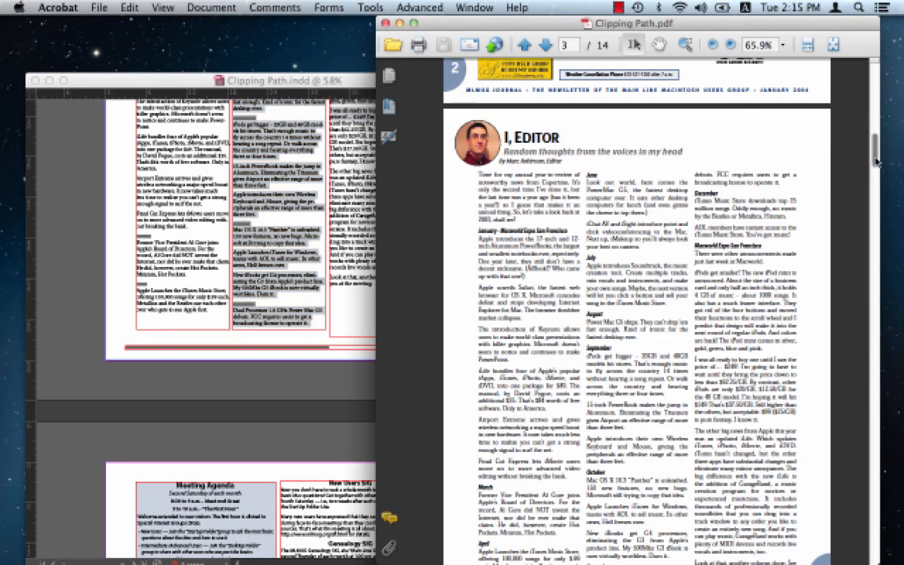
pyautogui.scroll(-3)
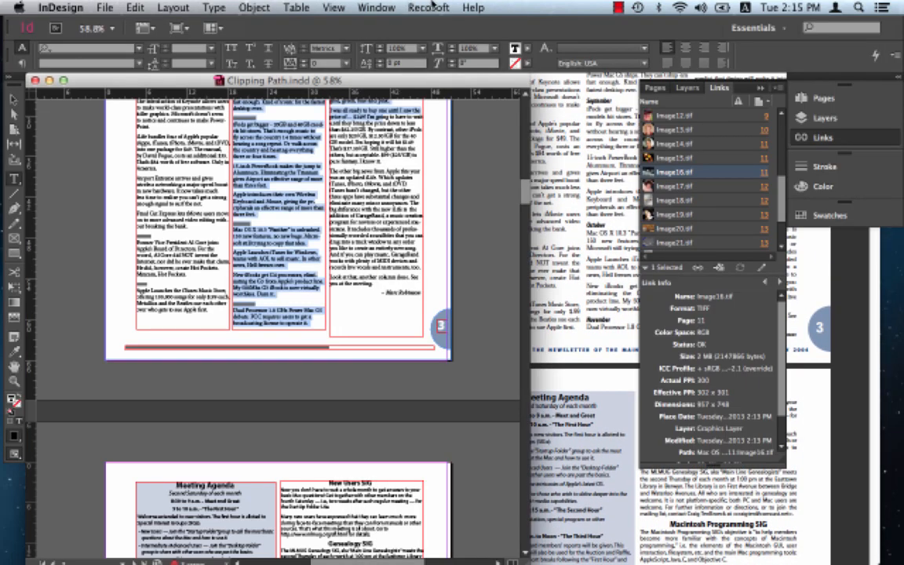
pyautogui.click(376, 6)
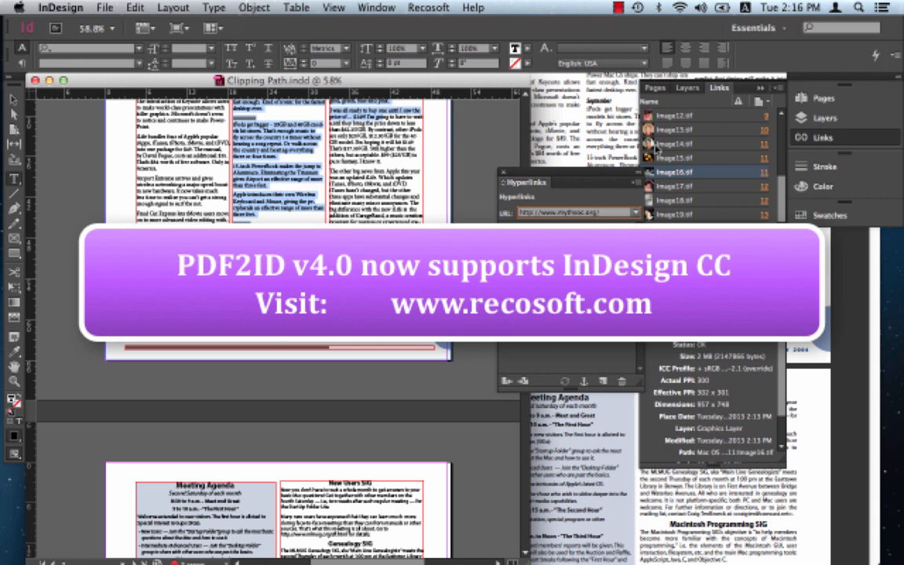
pyautogui.moveTo(628, 60)
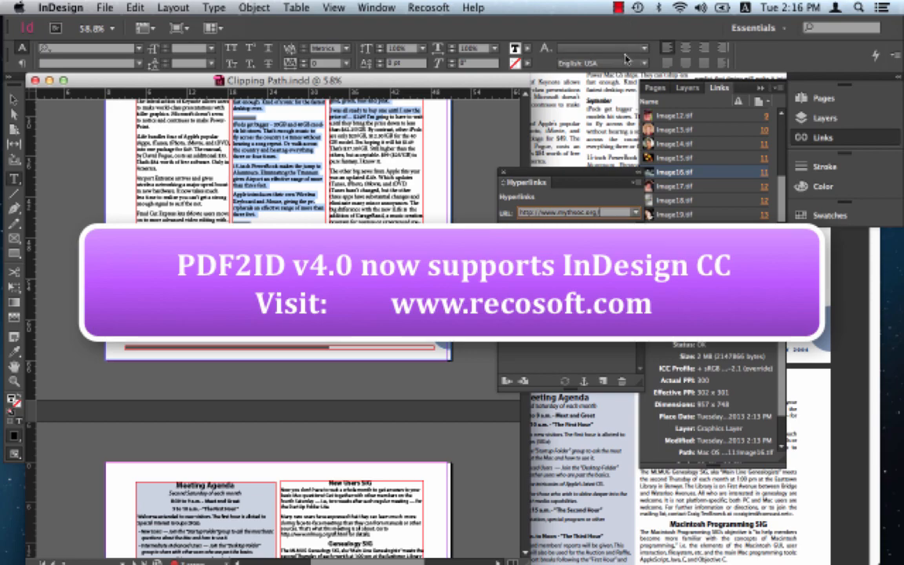